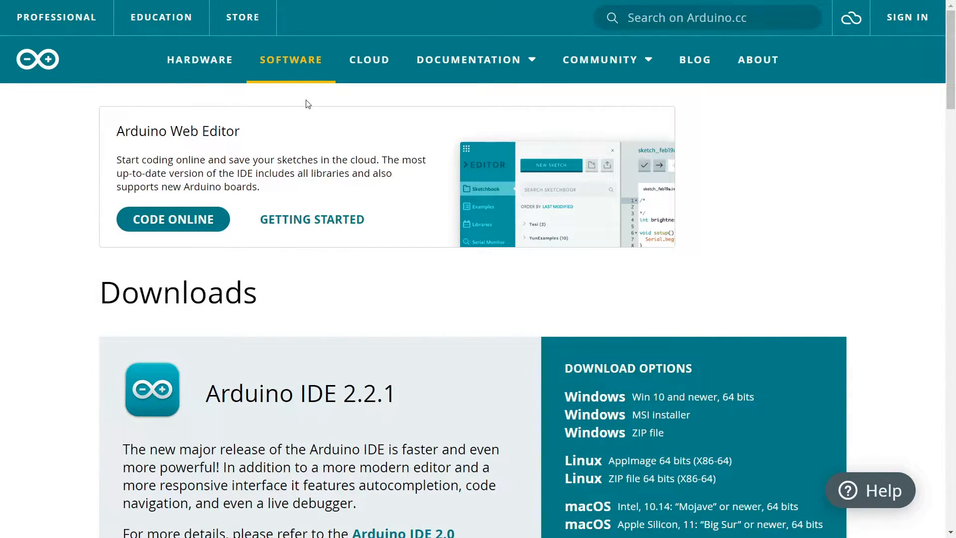
{"action": "mouse_move", "coordinate": [281, 96]}
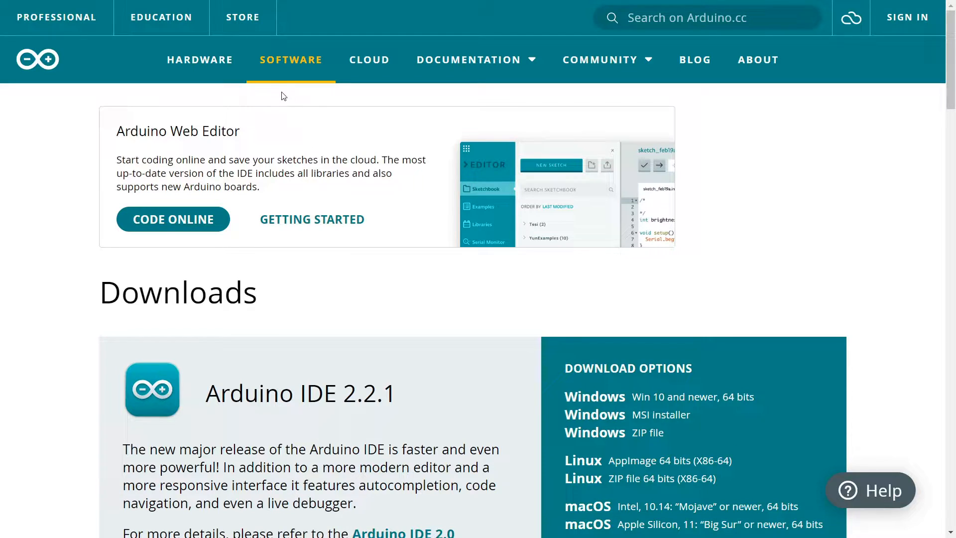
{"action": "mouse_move", "coordinate": [291, 59]}
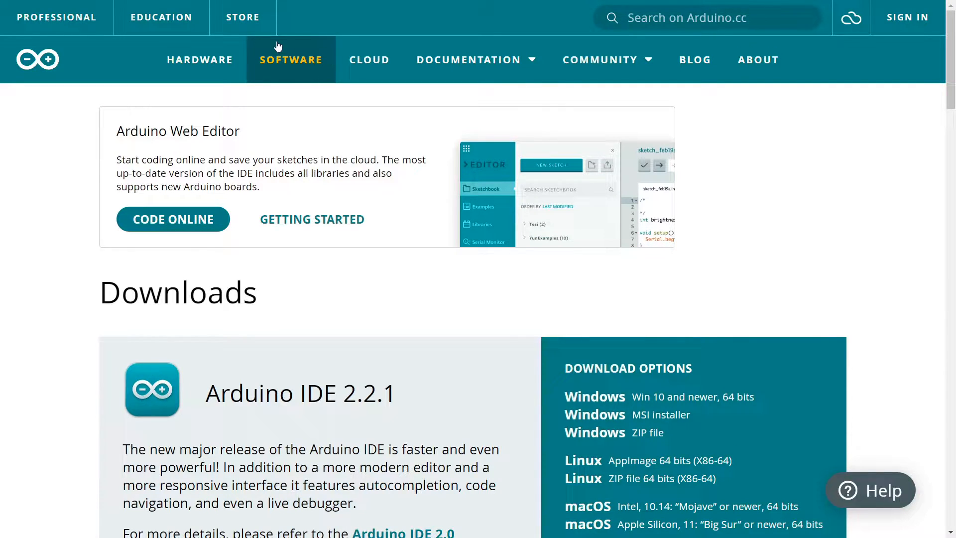
{"action": "mouse_move", "coordinate": [549, 379]}
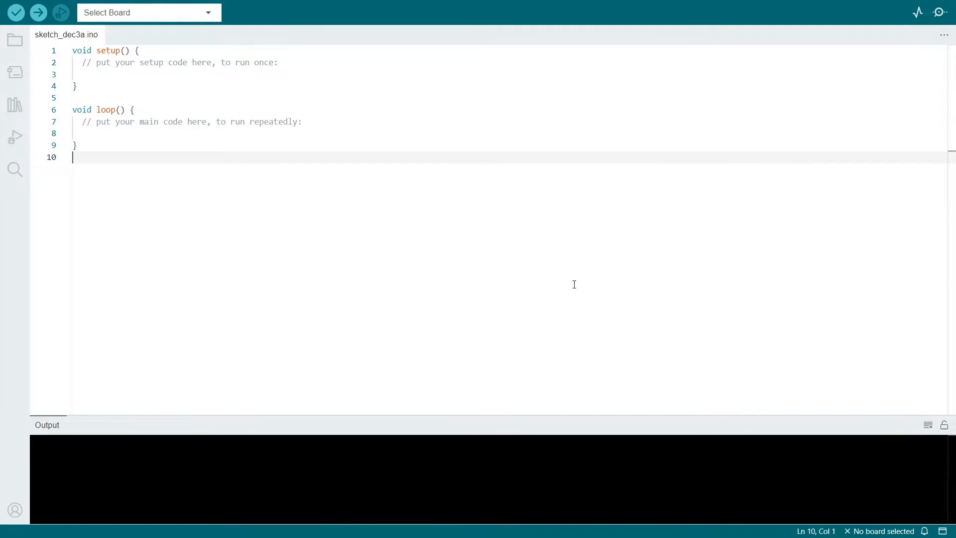
{"action": "mouse_move", "coordinate": [121, 156]}
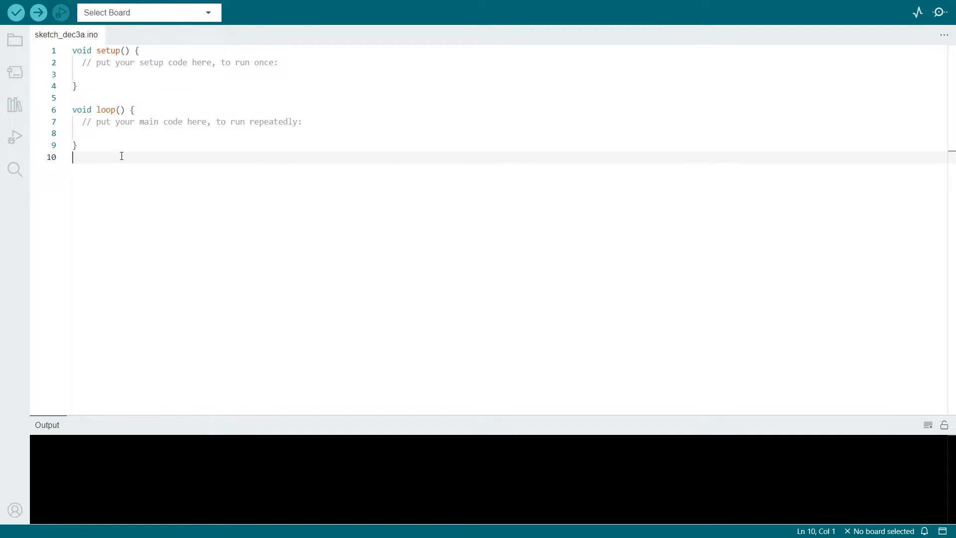
- Install BlueRobotics MS5837 Library 1.1.1 from the Library Manager
{"action": "left_click", "coordinate": [14, 106]}
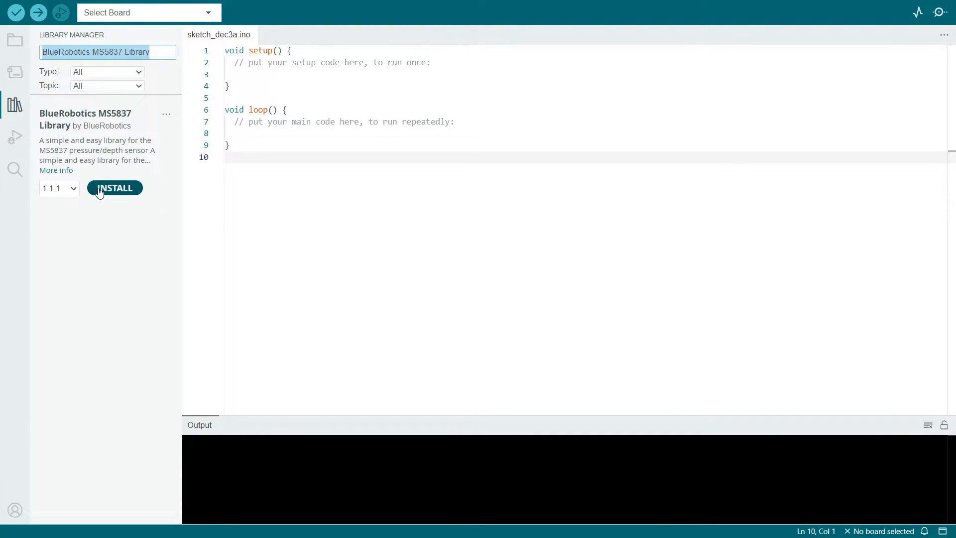
{"action": "left_click", "coordinate": [114, 187]}
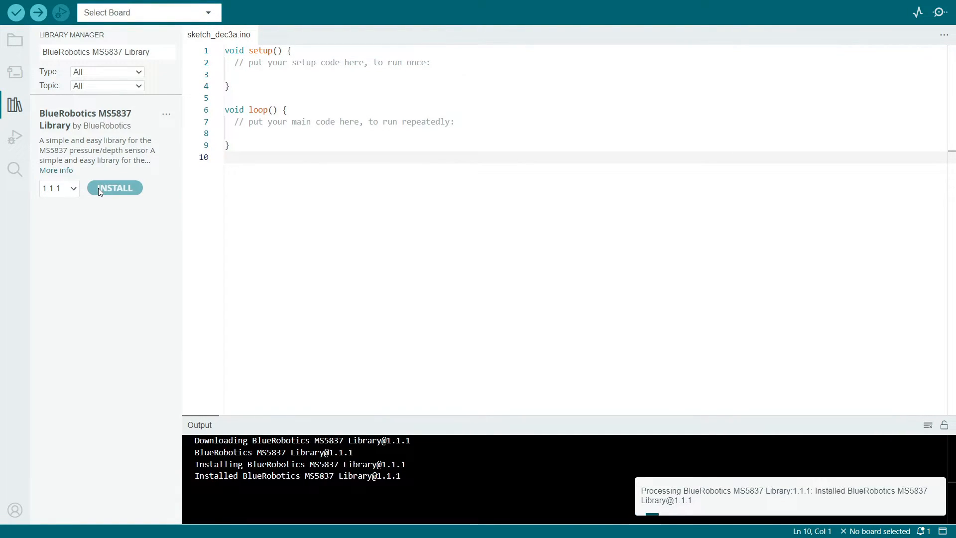
{"action": "left_click", "coordinate": [115, 187]}
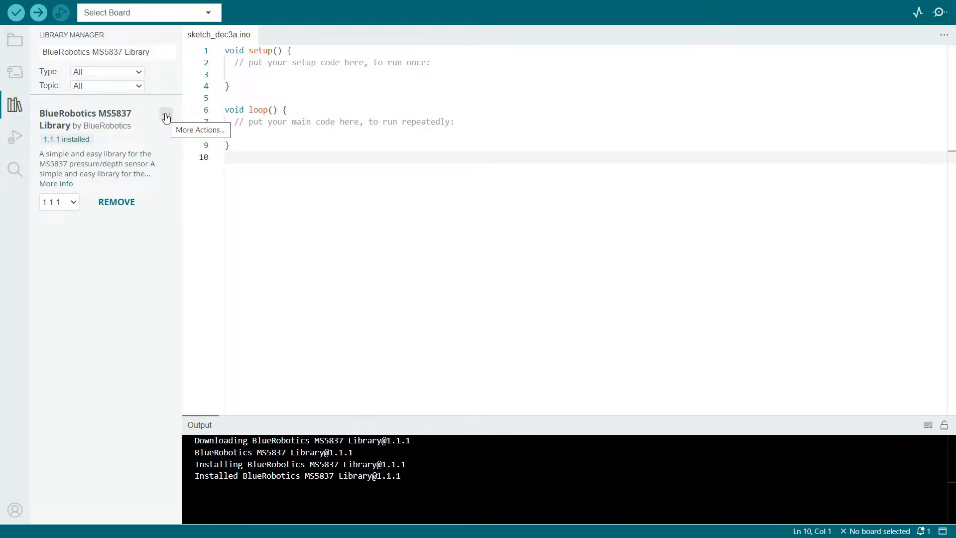
{"action": "left_click", "coordinate": [164, 116]}
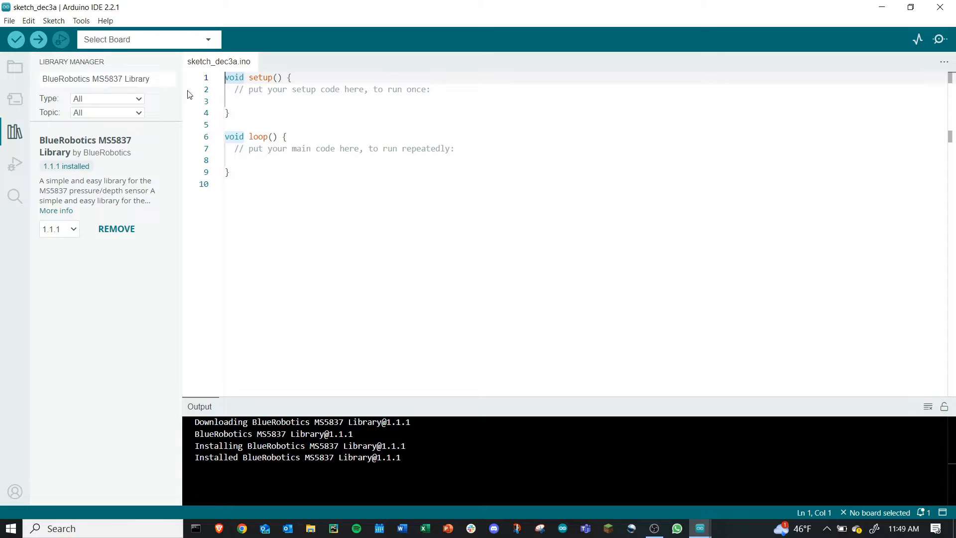
- Load the MS5837_Example sketch from File > Examples > BlueRobotics MS5837 Library
{"action": "left_click", "coordinate": [9, 20]}
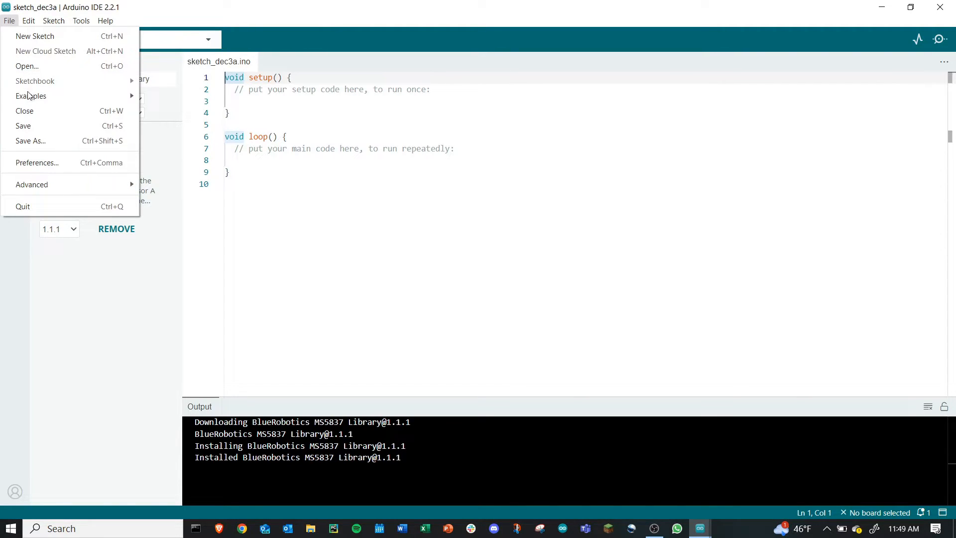
{"action": "left_click", "coordinate": [31, 96]}
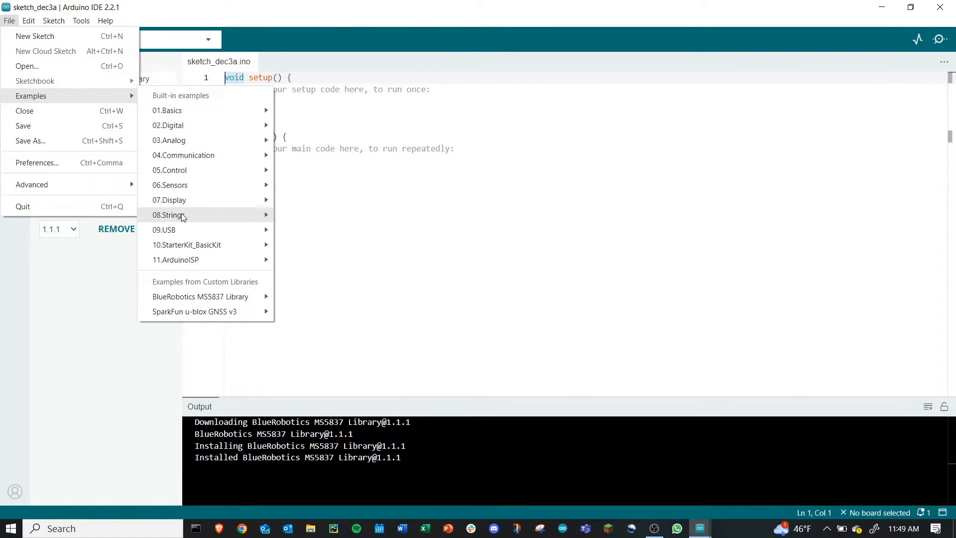
{"action": "mouse_move", "coordinate": [200, 297]}
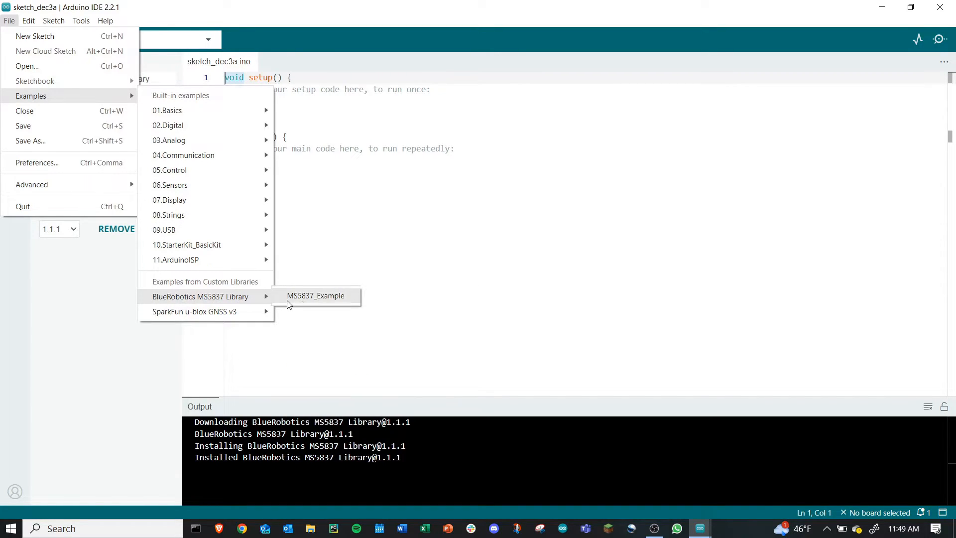
{"action": "mouse_move", "coordinate": [303, 305]}
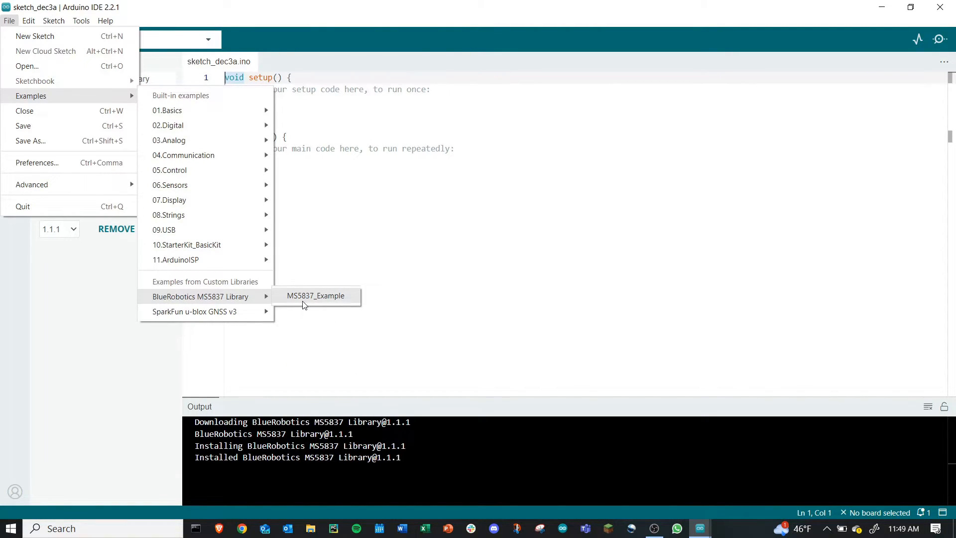
{"action": "left_click", "coordinate": [316, 296]}
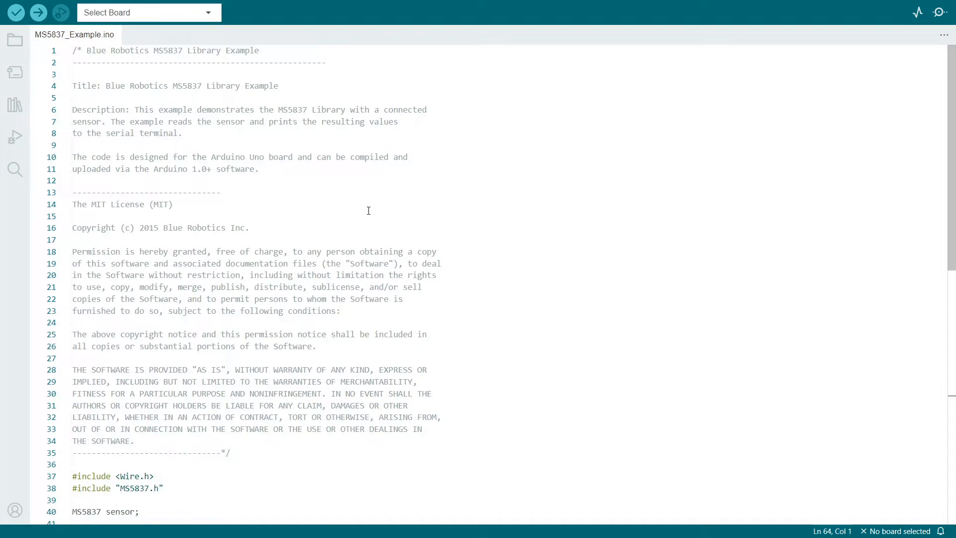
{"action": "scroll", "scroll_direction": "down", "scroll_amount": 3}
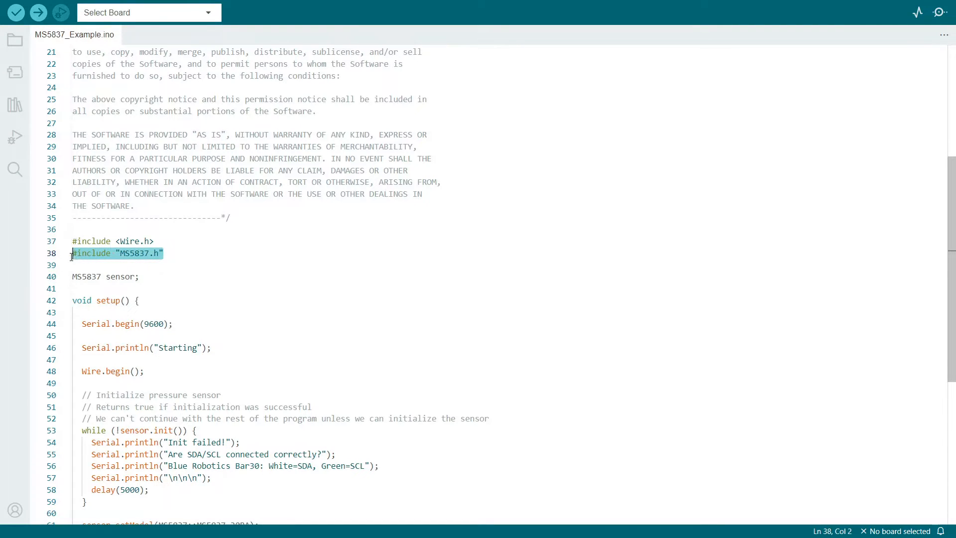
{"action": "left_click", "coordinate": [191, 264]}
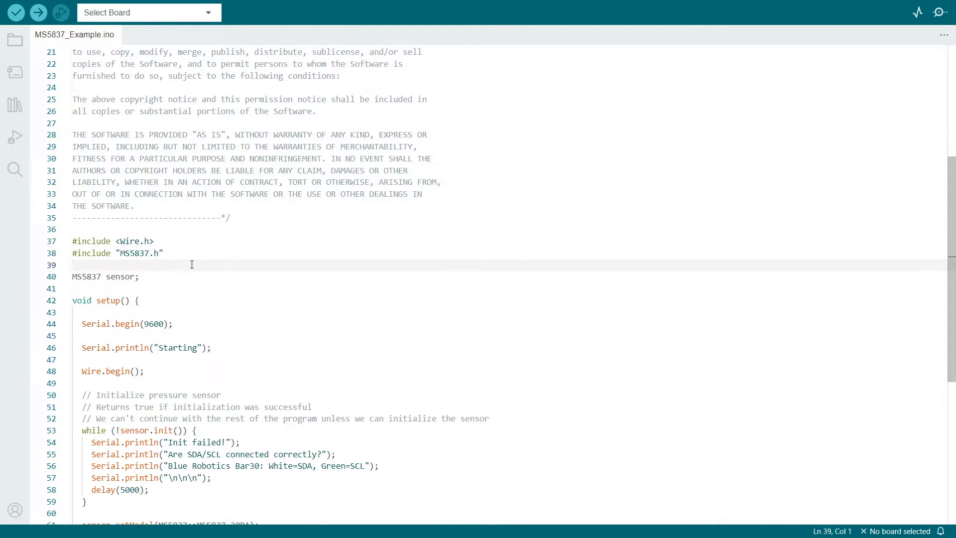
{"action": "scroll", "scroll_direction": "down", "scroll_amount": 3}
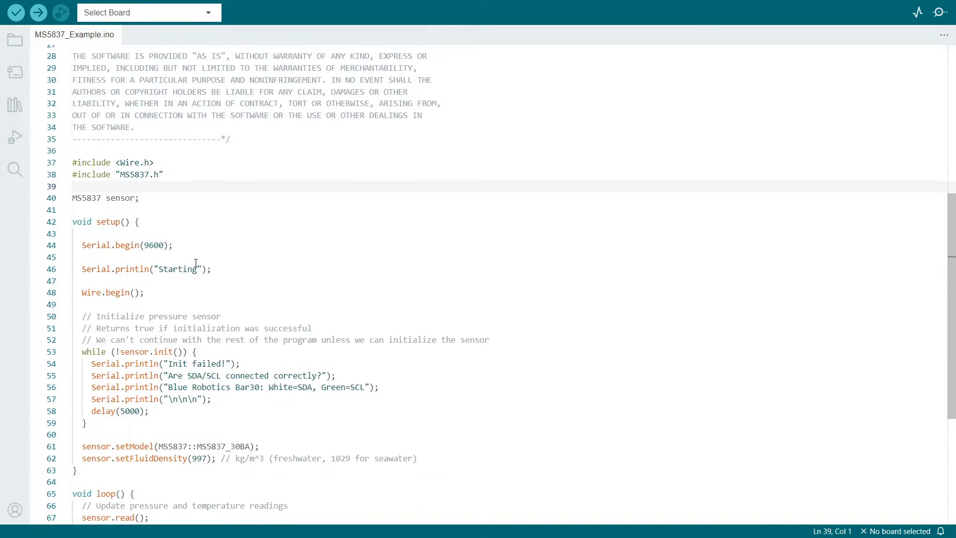
{"action": "scroll", "scroll_direction": "down", "scroll_amount": 3}
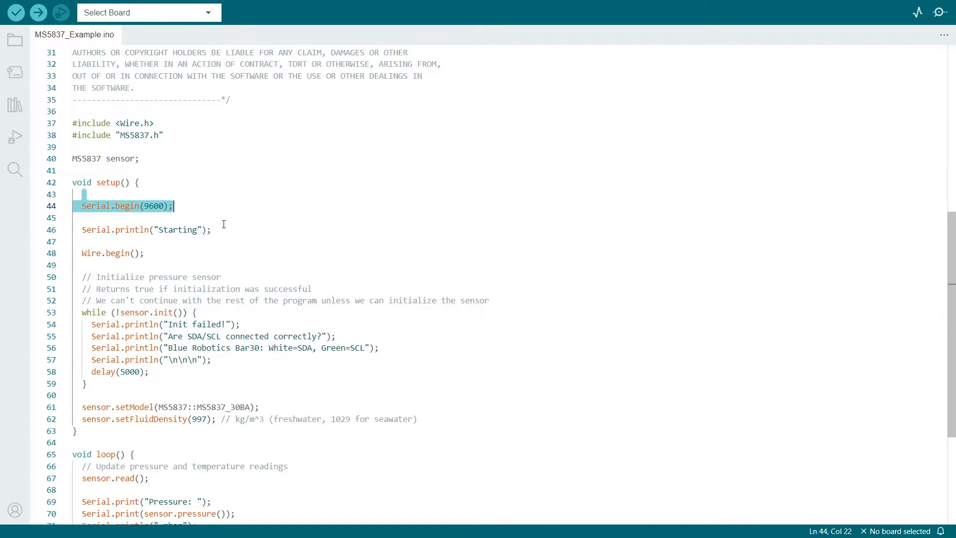
{"action": "left_click", "coordinate": [135, 230]}
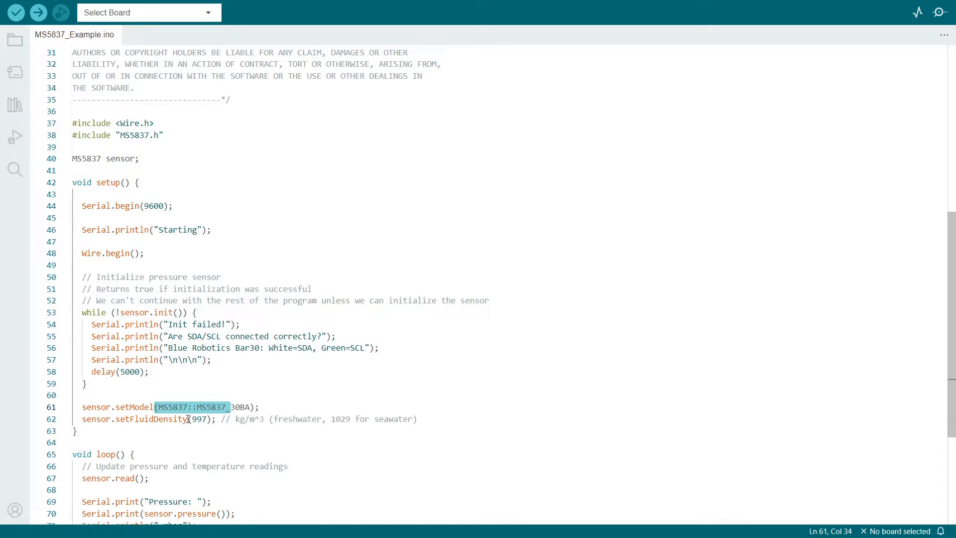
{"action": "double_click", "coordinate": [196, 419]}
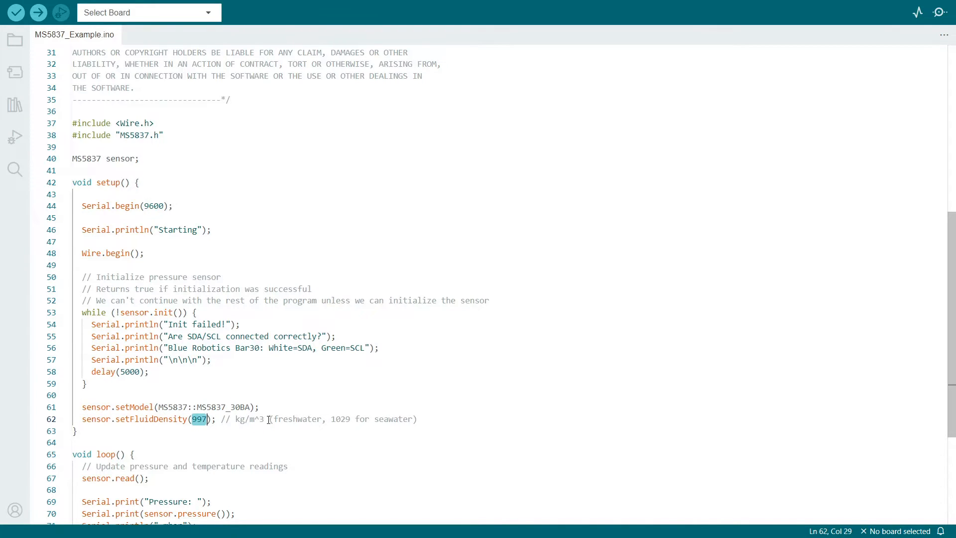
{"action": "double_click", "coordinate": [296, 419]}
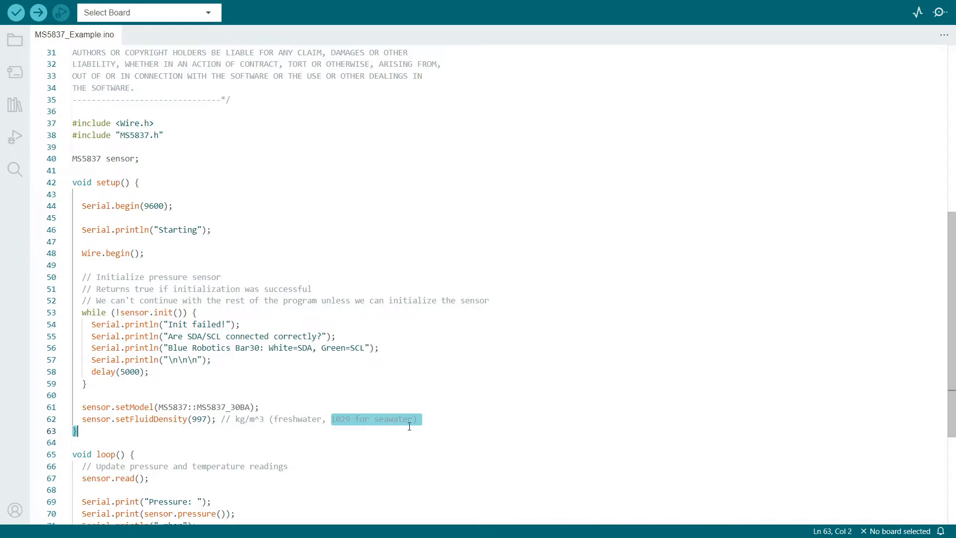
{"action": "scroll", "scroll_direction": "down", "scroll_amount": 3}
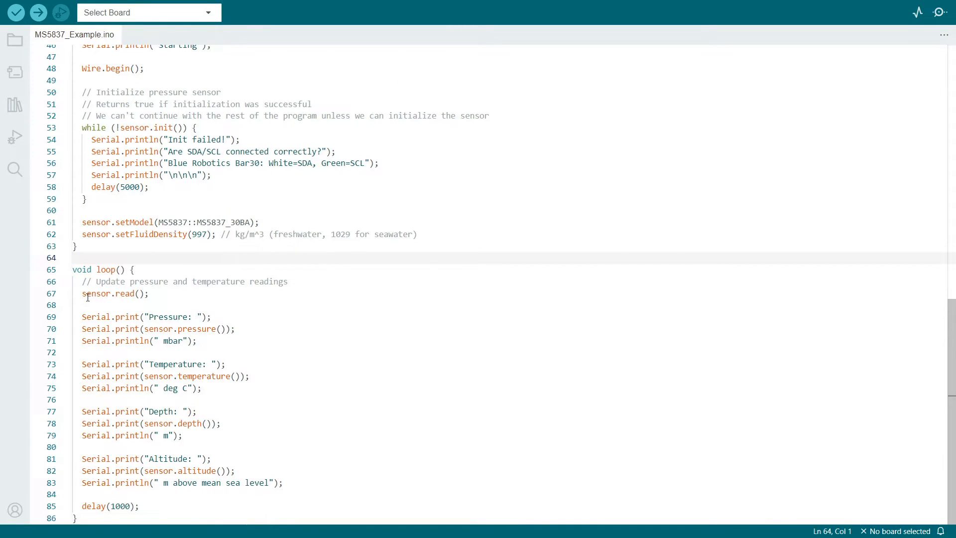
{"action": "double_click", "coordinate": [113, 293]}
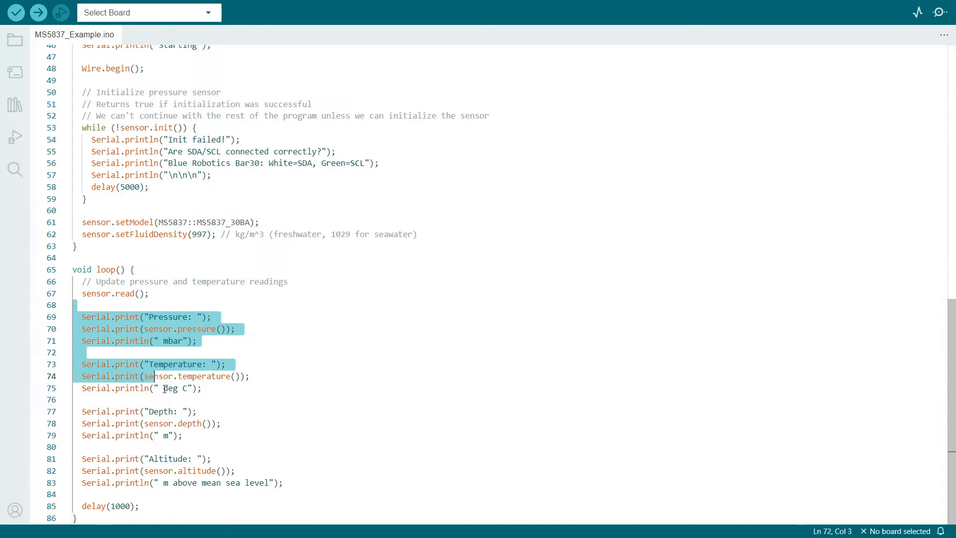
{"action": "left_click", "coordinate": [289, 482]}
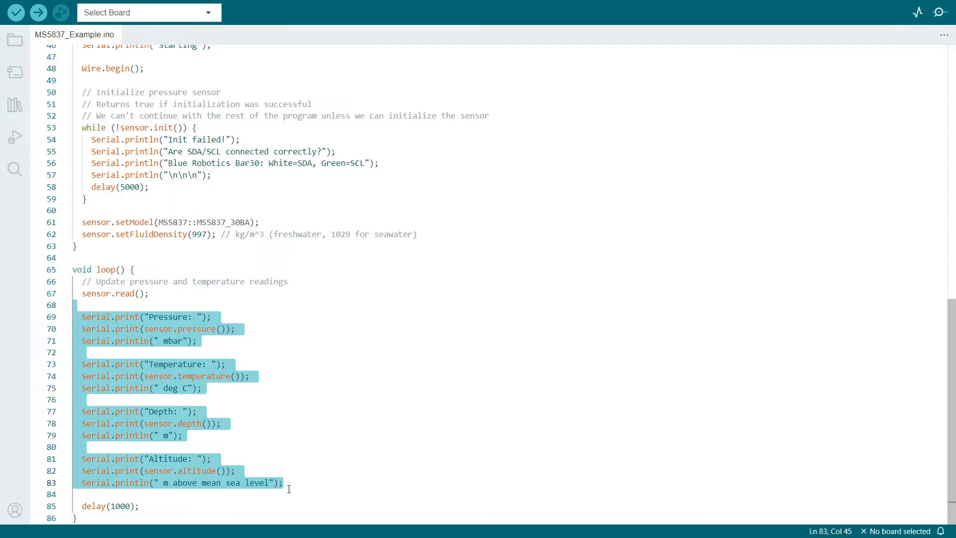
{"action": "mouse_move", "coordinate": [194, 507]}
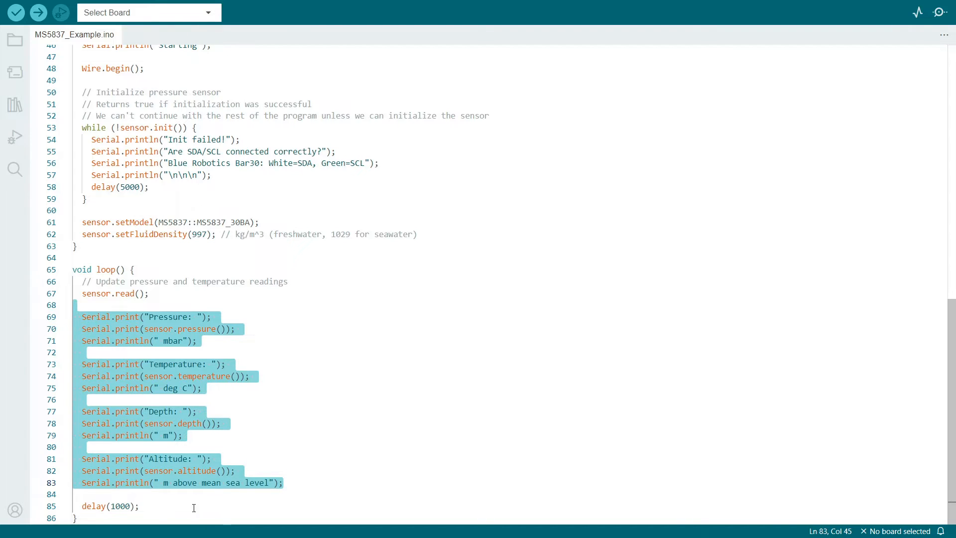
{"action": "left_click", "coordinate": [93, 506]}
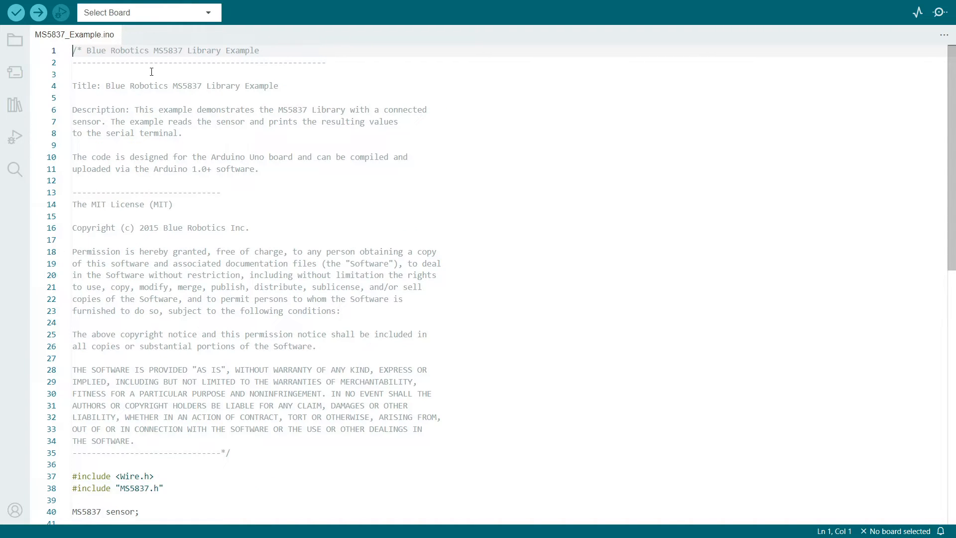
- Select Arduino Uno on COM3 as the target board
{"action": "left_click", "coordinate": [147, 12]}
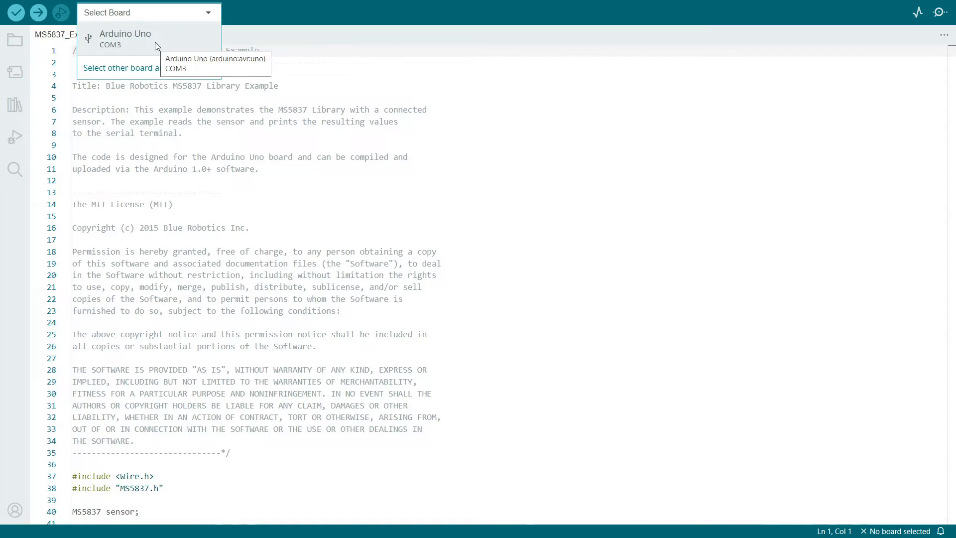
{"action": "left_click", "coordinate": [125, 38]}
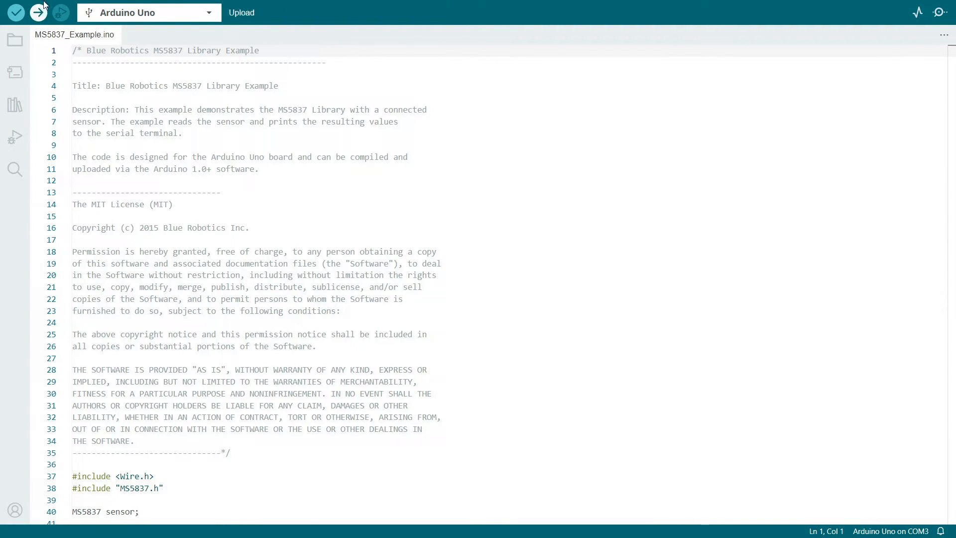
- Upload MS5837_Example to the Uno and show the Serial Monitor at 9600 baud
{"action": "left_click", "coordinate": [38, 12]}
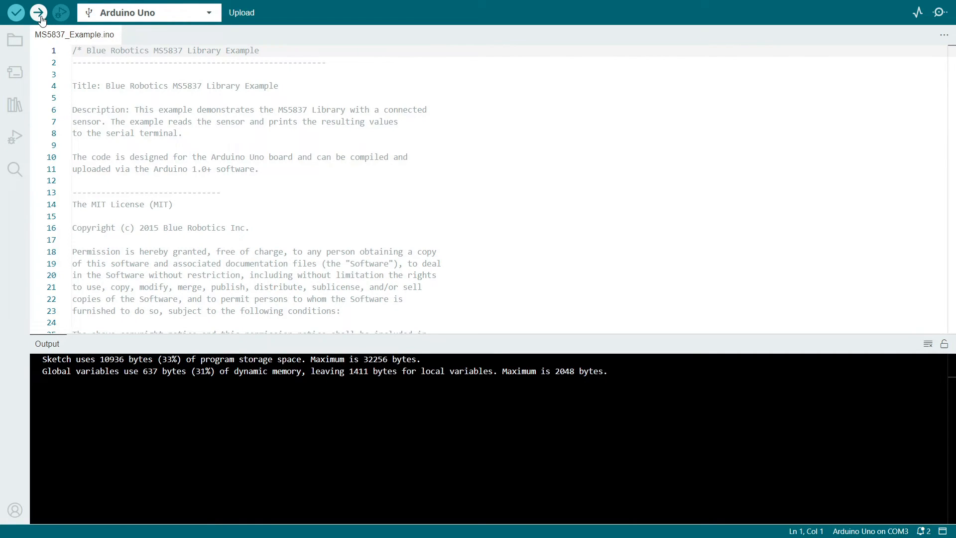
{"action": "mouse_move", "coordinate": [855, 19]}
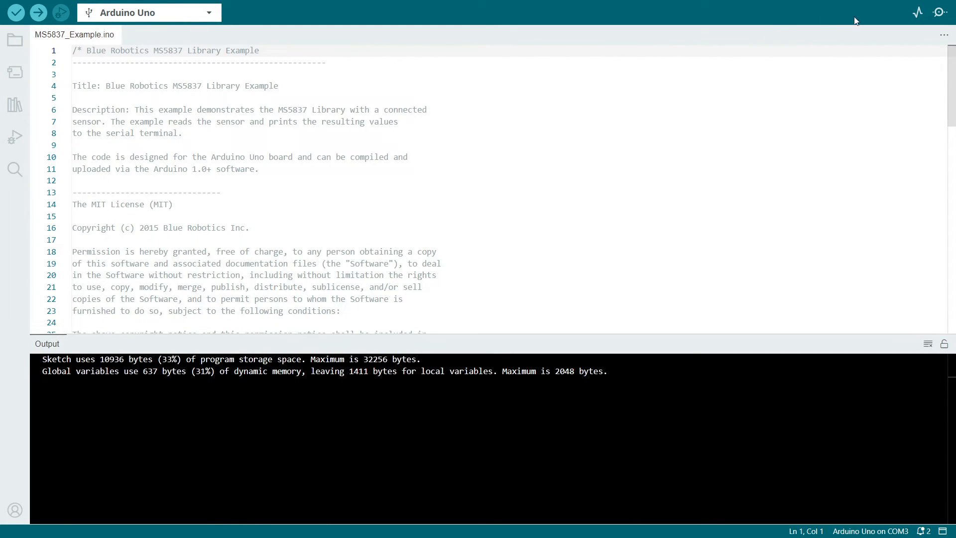
{"action": "mouse_move", "coordinate": [939, 12]}
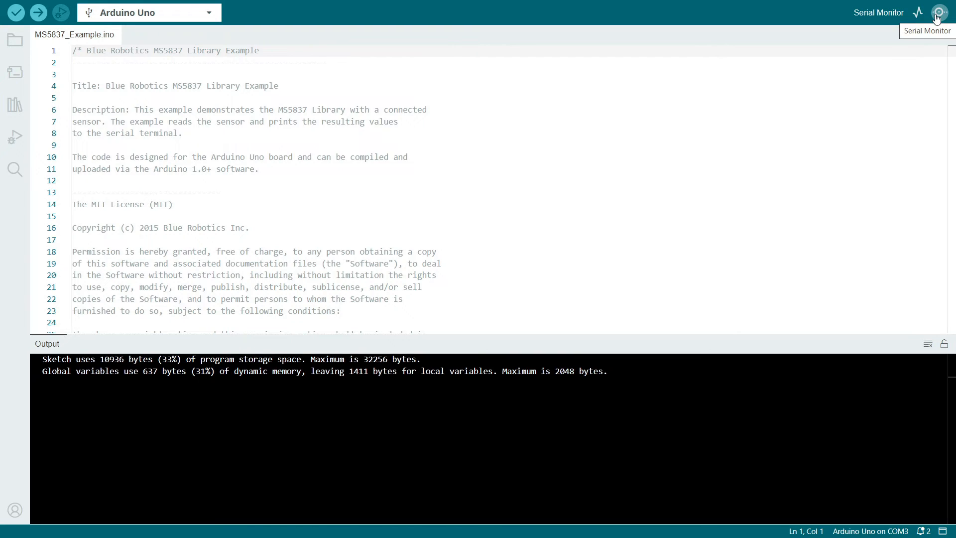
{"action": "left_click", "coordinate": [917, 12]}
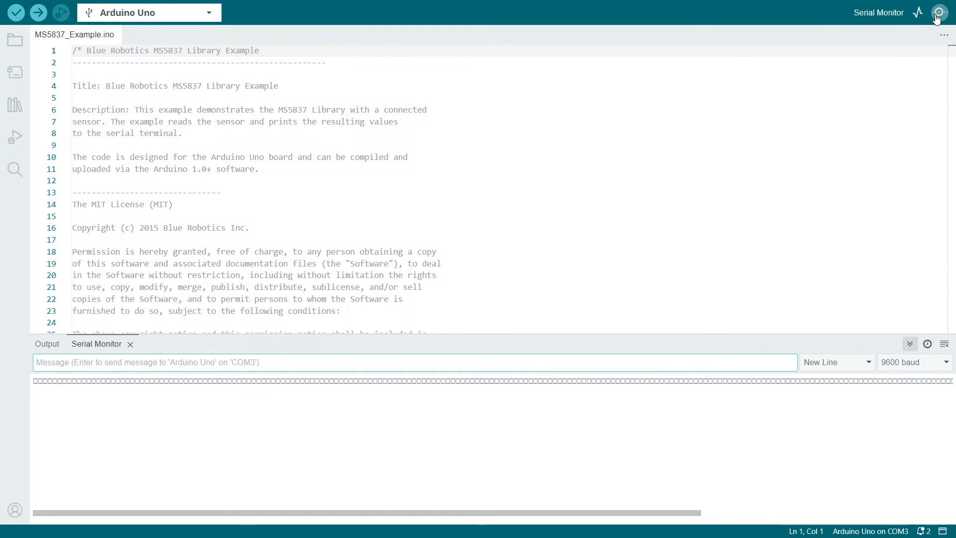